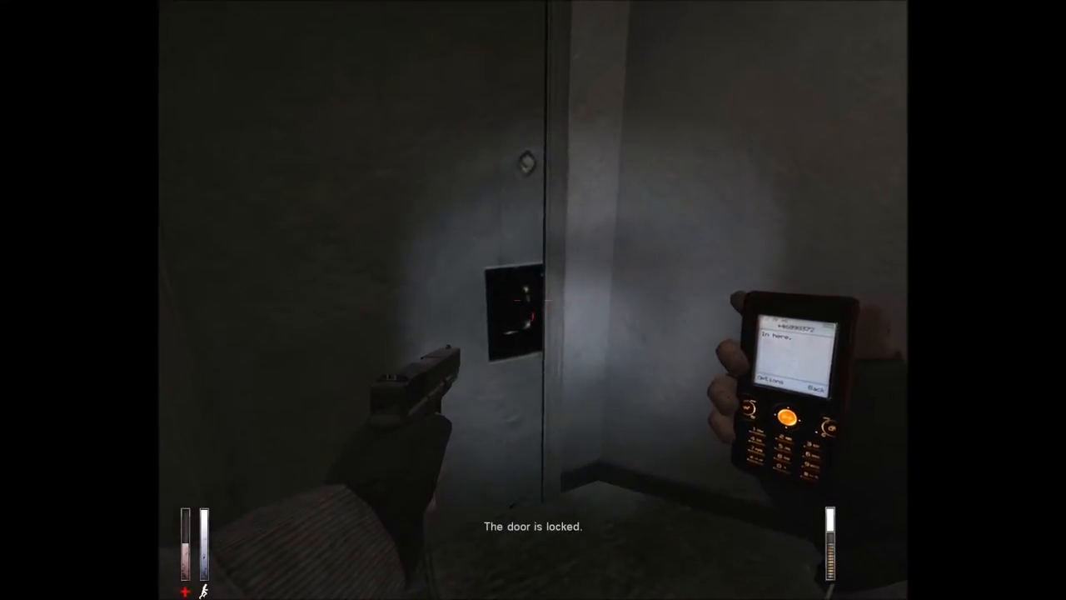
- Wander the phone-lit corridors, checking the locked door and dismissing the pause screens
key(tab)
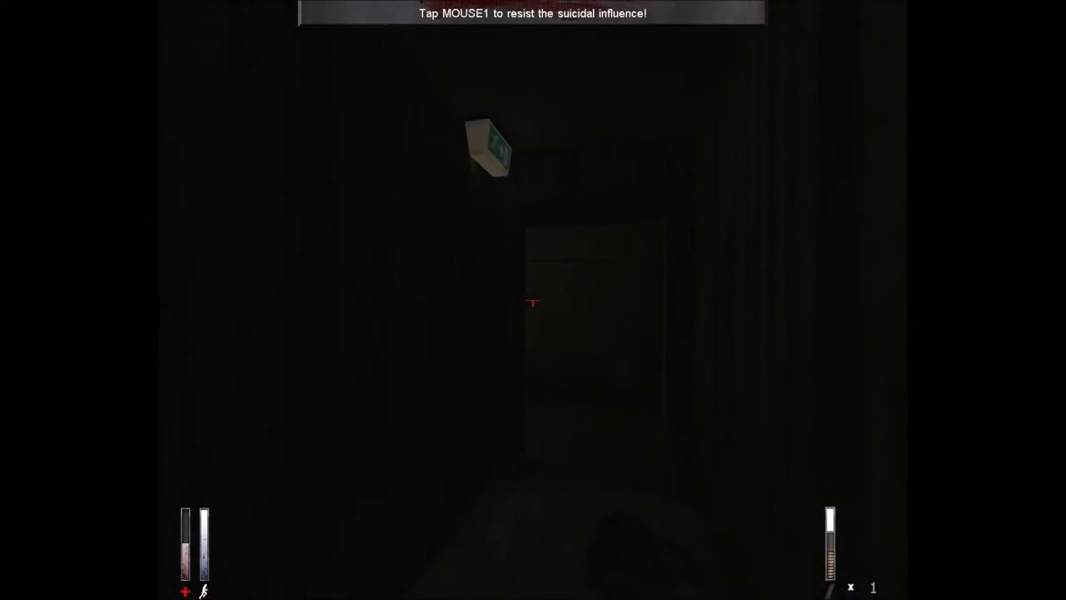
click(533, 303)
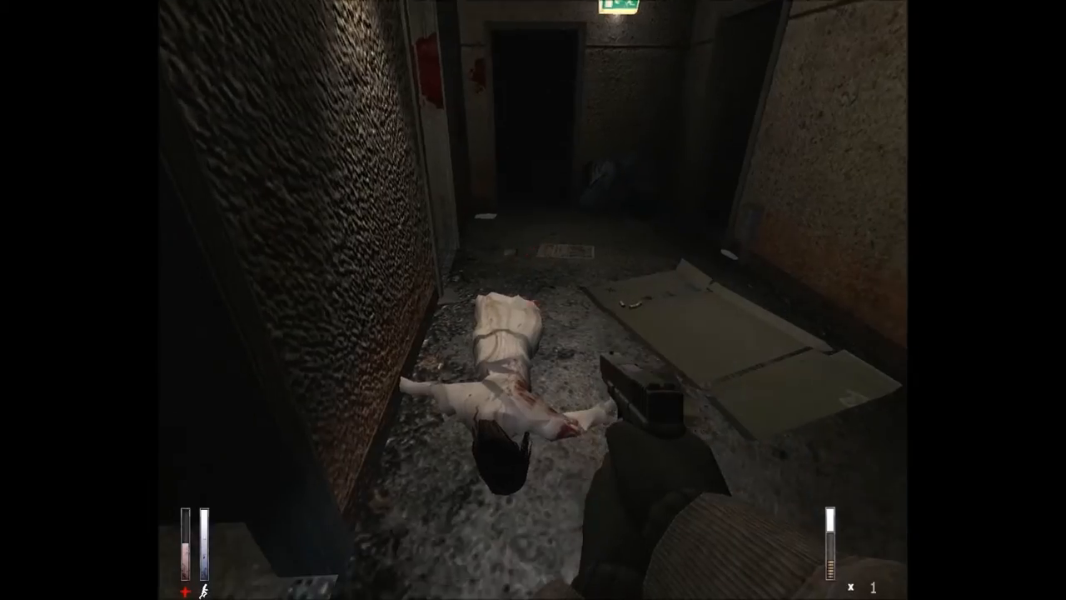
key(Escape)
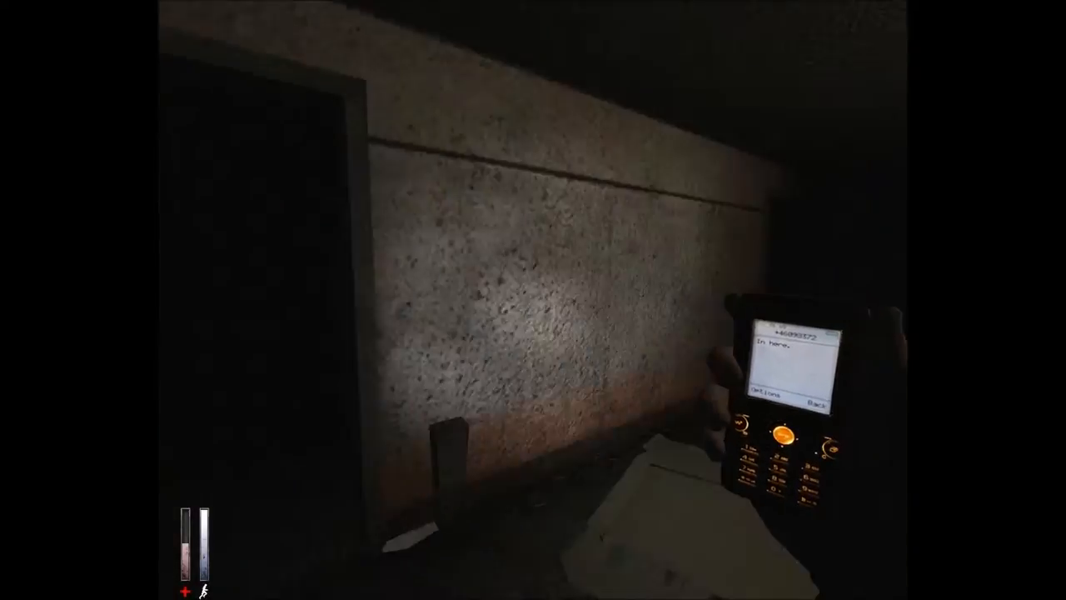
key(Escape)
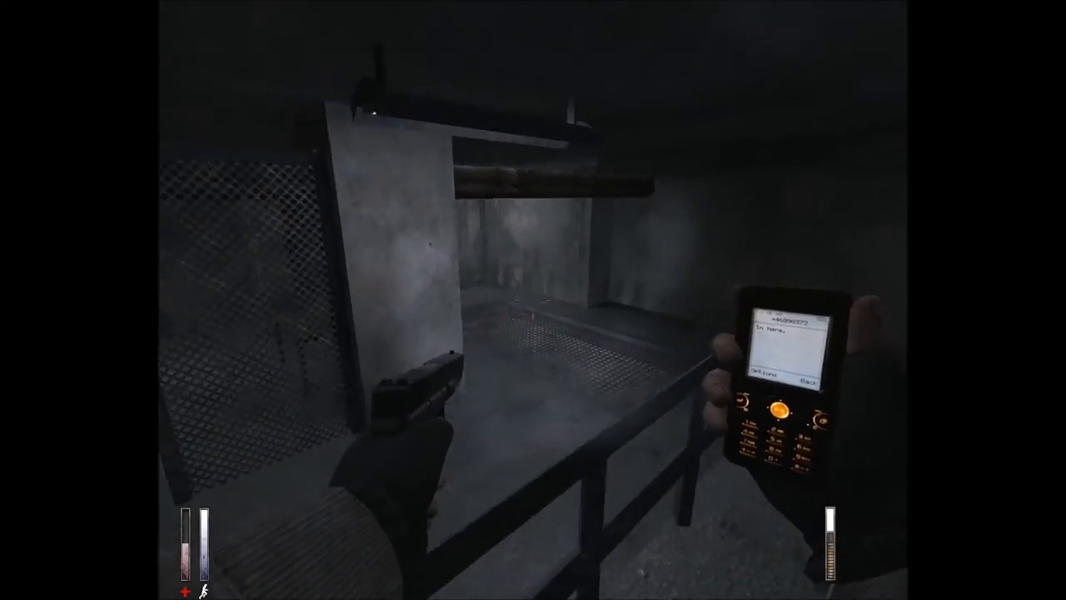
mouse_move(534, 300)
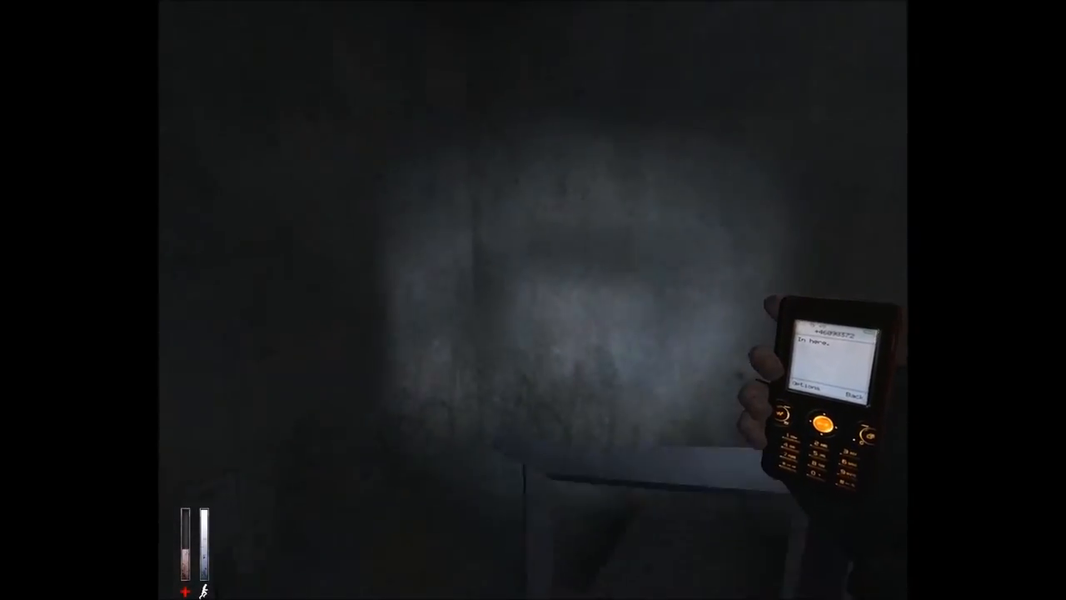
mouse_move(533, 300)
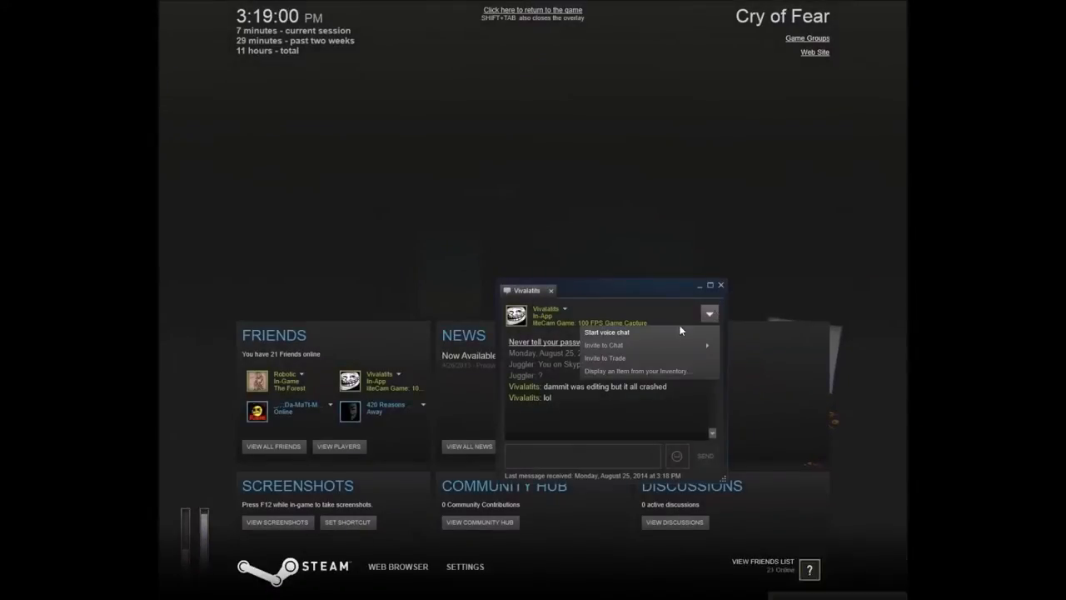
- Close the Steam overlay friend chat and return to the dark tiled room
click(532, 10)
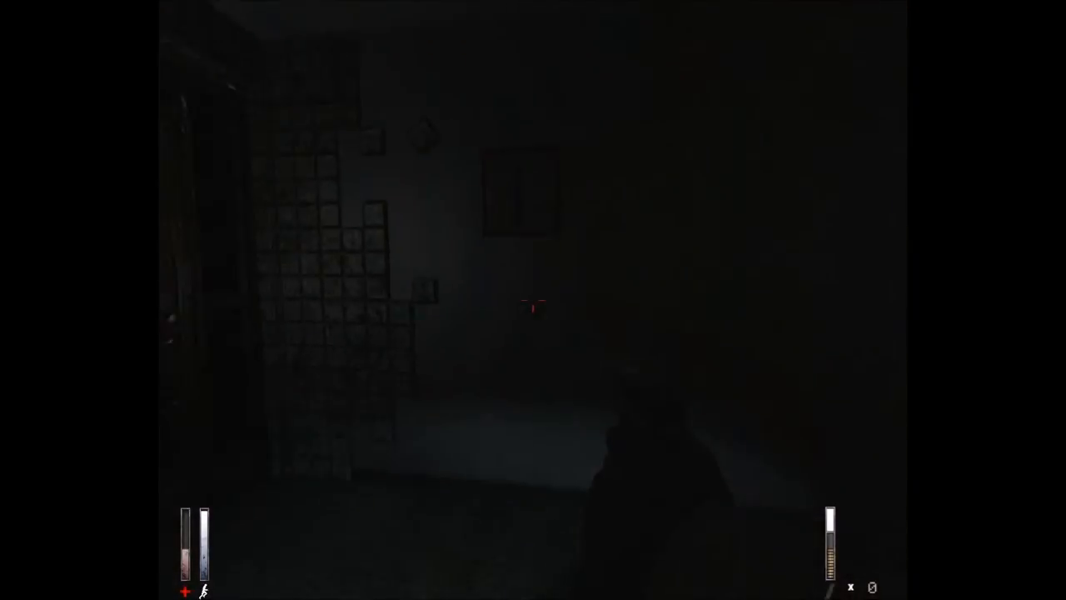
mouse_move(534, 300)
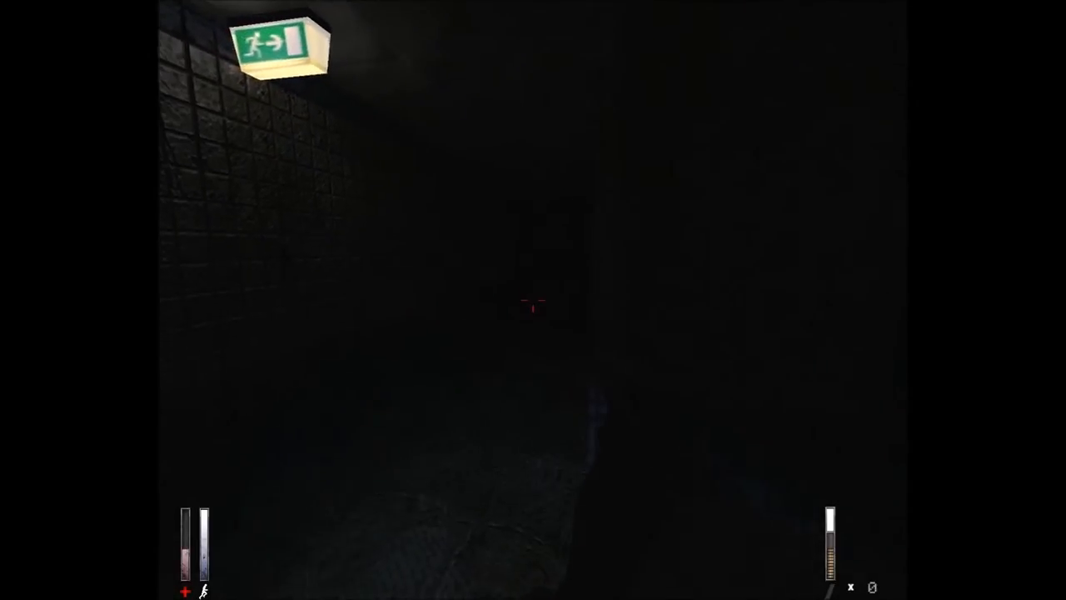
- Search the apartment with the inventory, take the white video player and reach the living room
key(tab)
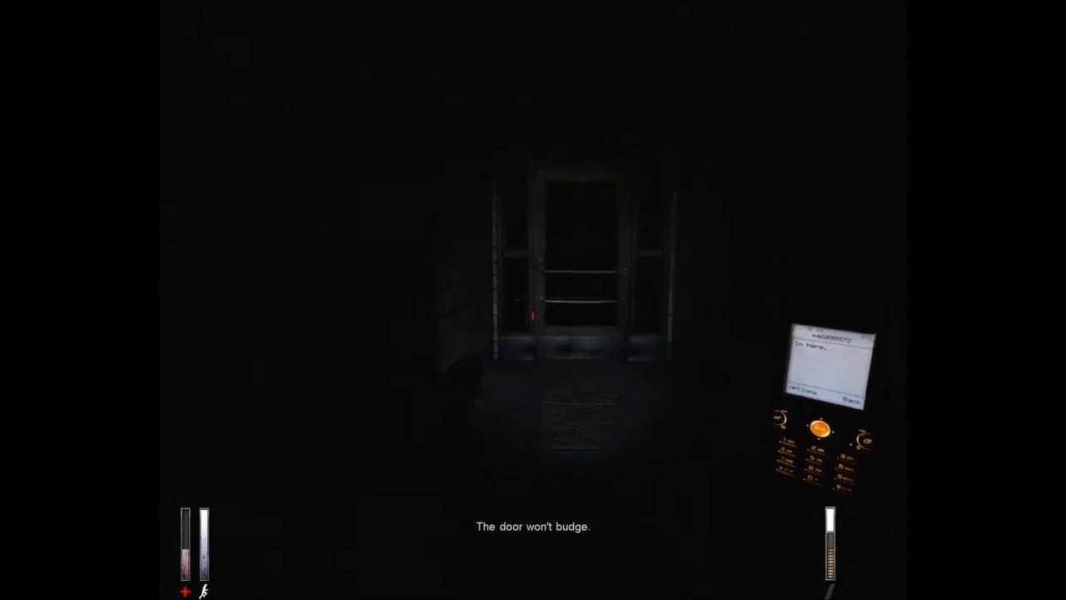
mouse_move(533, 299)
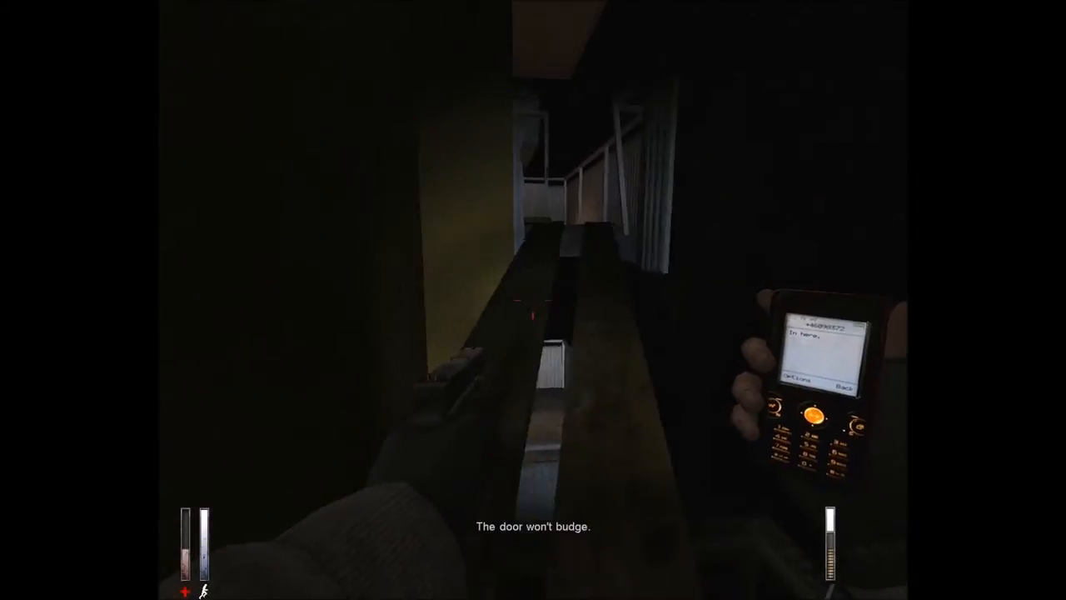
mouse_move(533, 300)
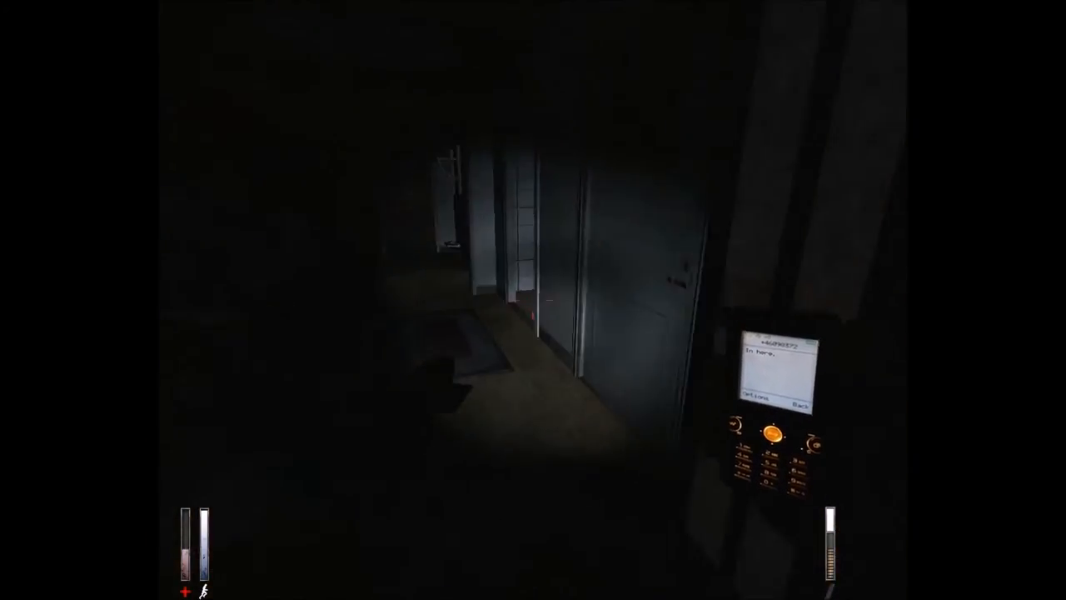
mouse_move(533, 300)
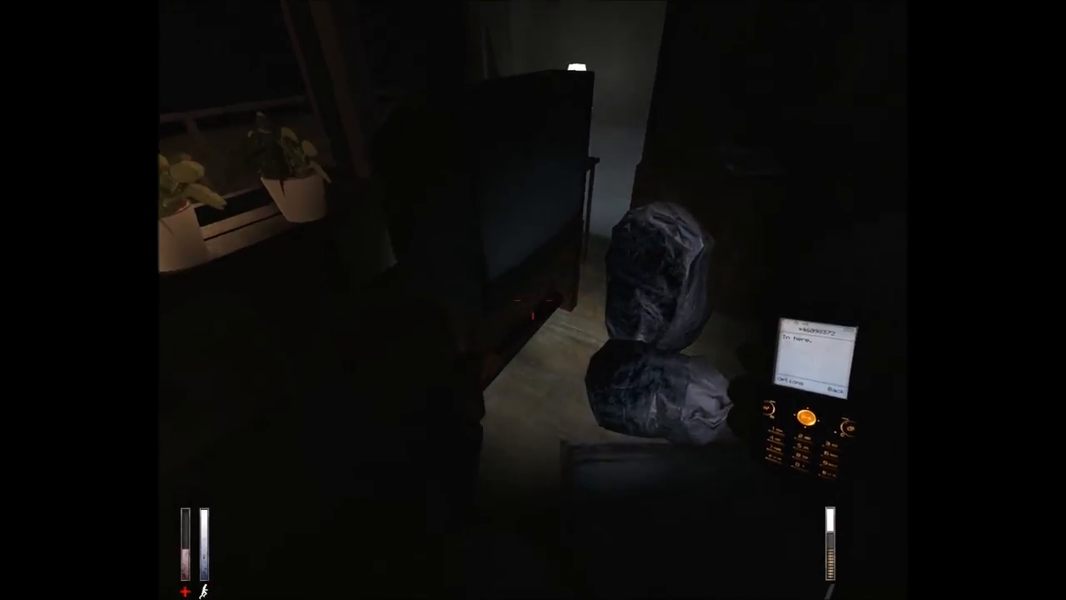
mouse_move(533, 300)
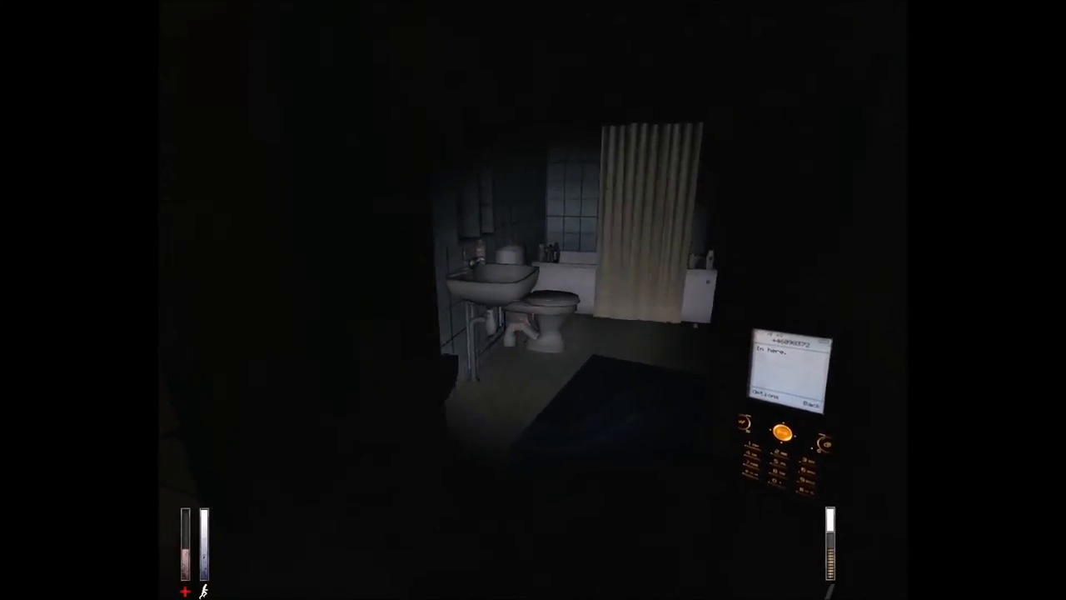
mouse_move(533, 300)
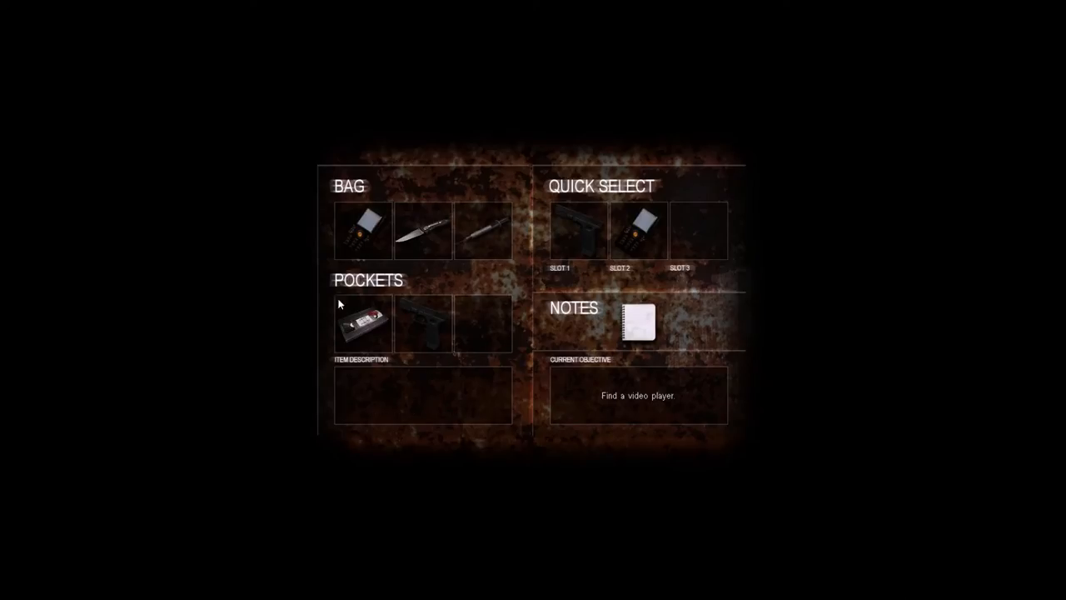
click(363, 323)
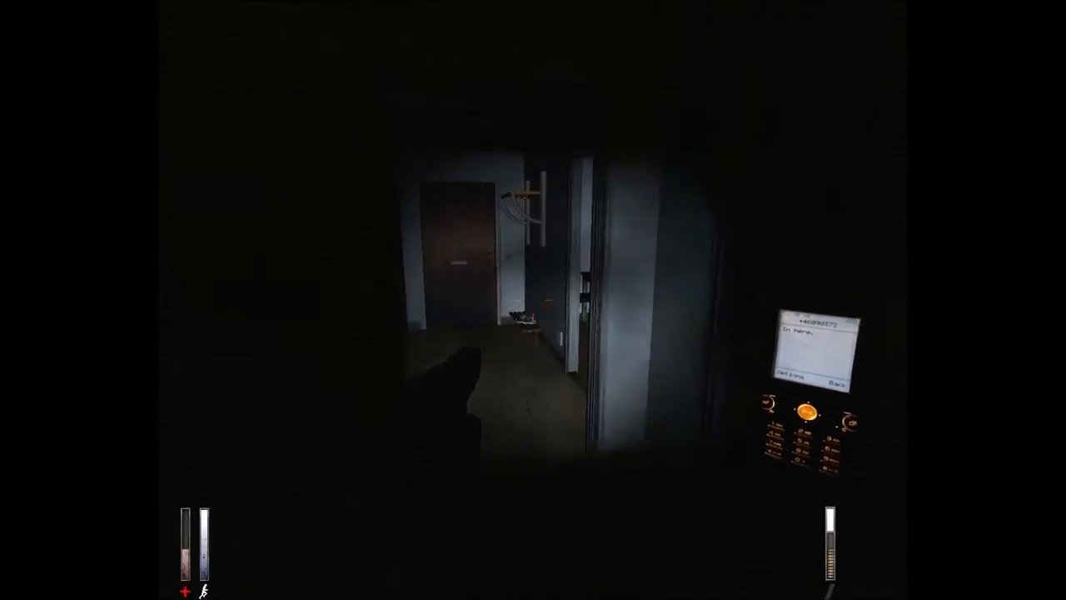
mouse_move(533, 300)
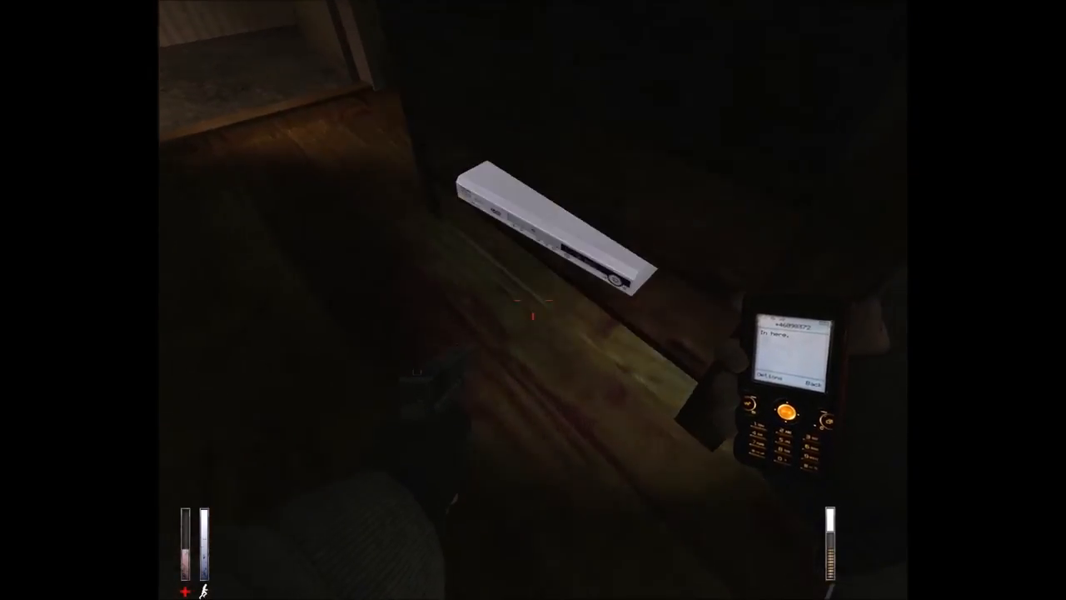
key(tab)
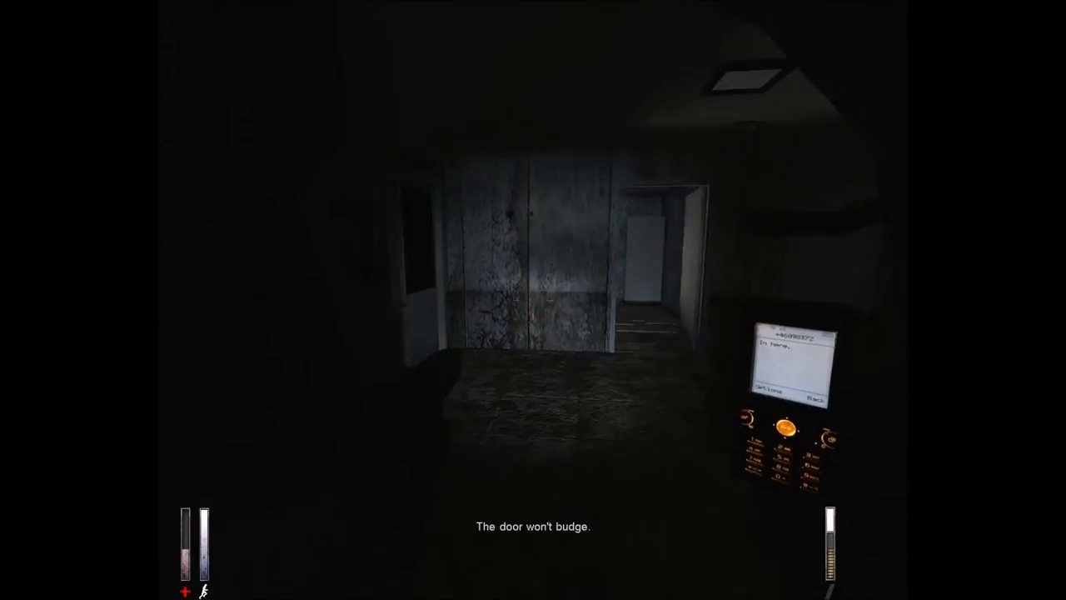
mouse_move(533, 300)
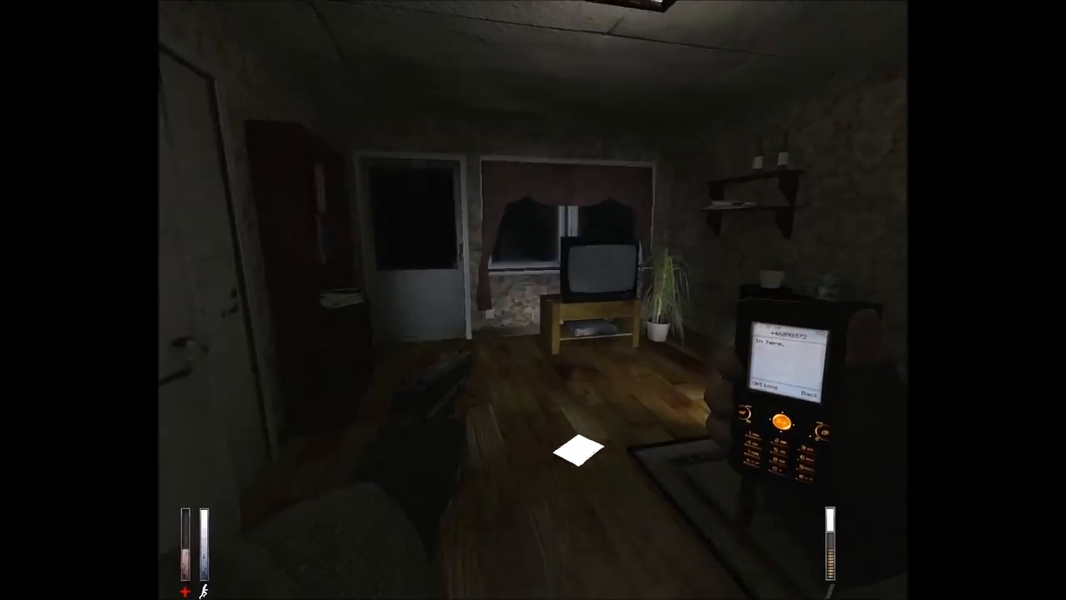
- Read 'My secret note #2' about the kitties lying on the floor
click(580, 451)
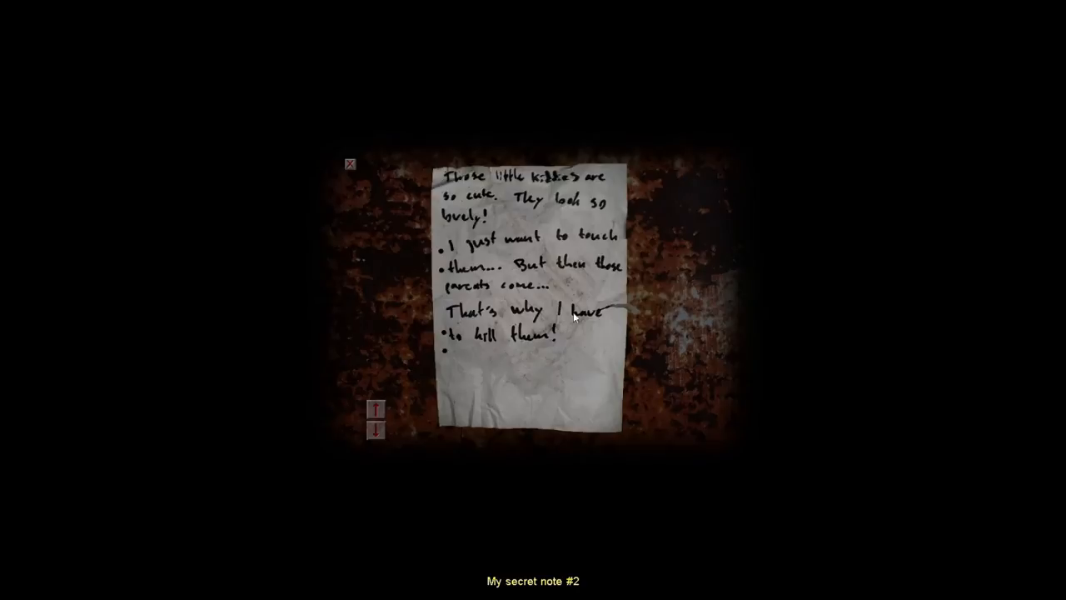
click(350, 163)
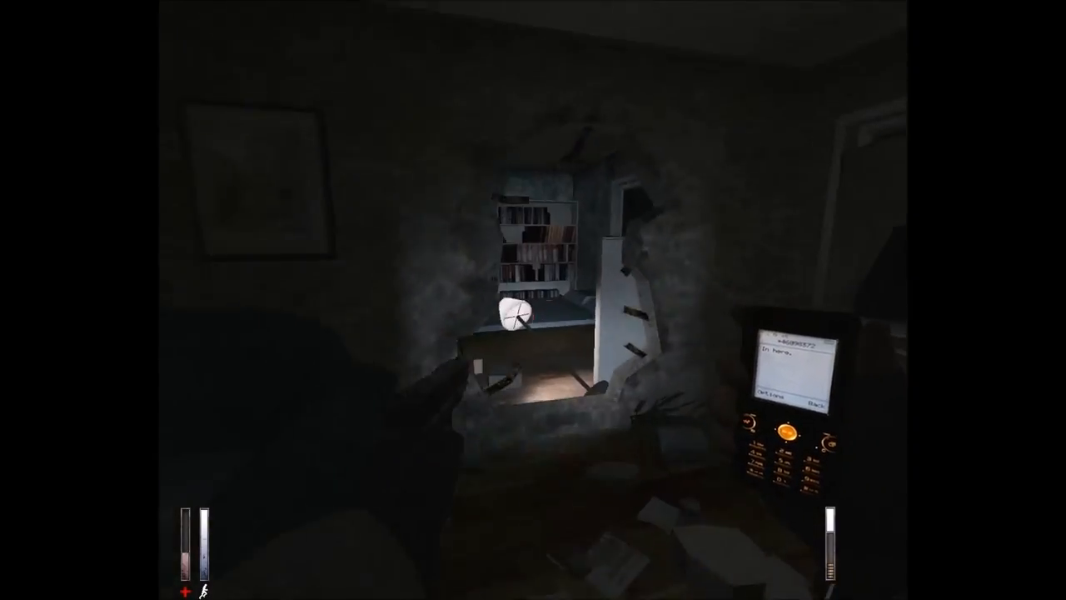
mouse_move(533, 300)
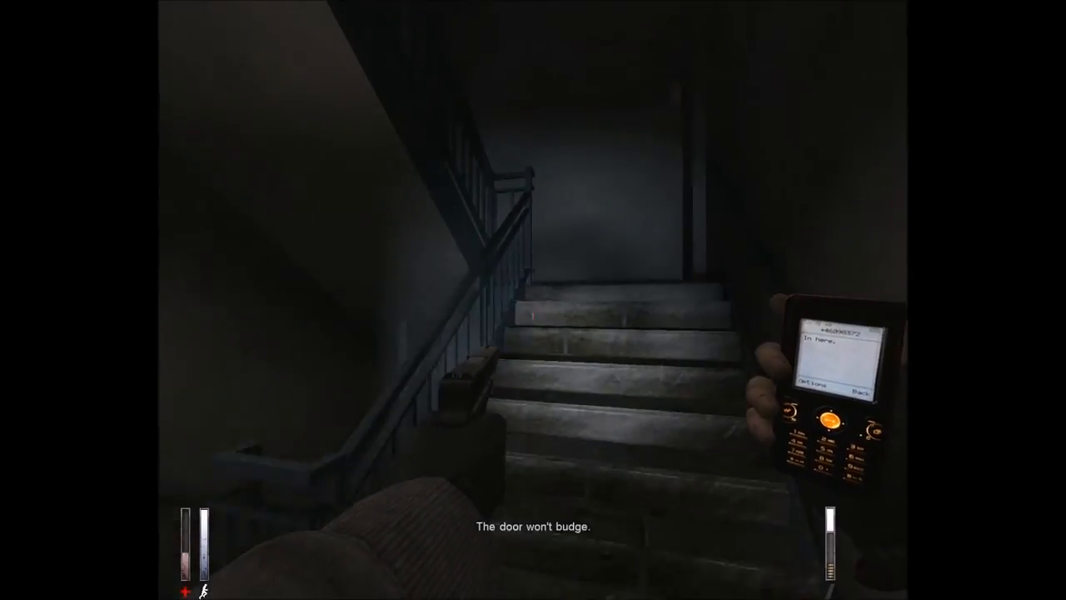
mouse_move(533, 300)
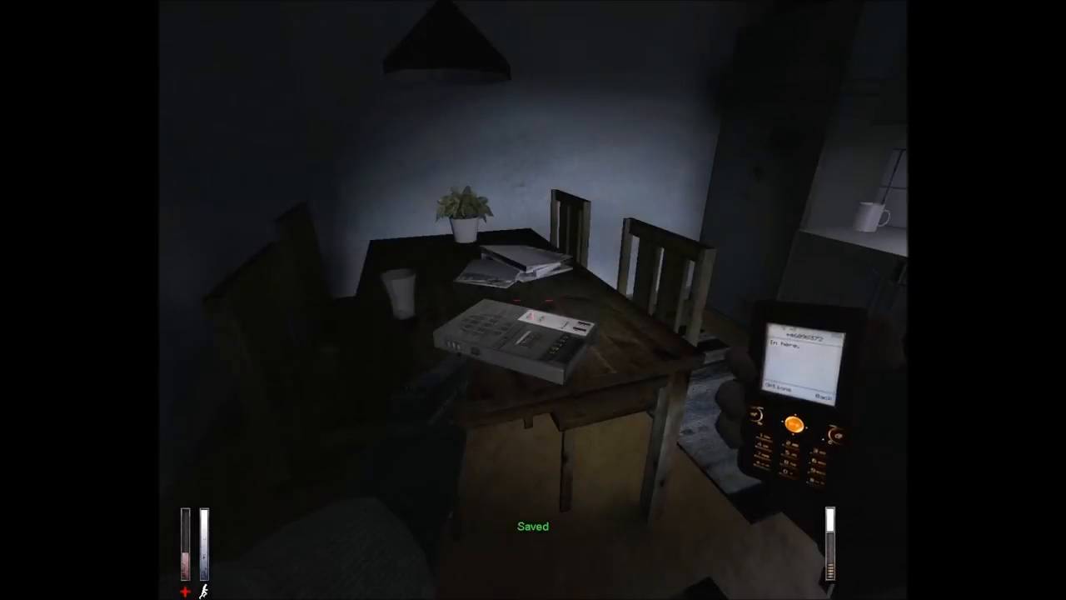
mouse_move(533, 300)
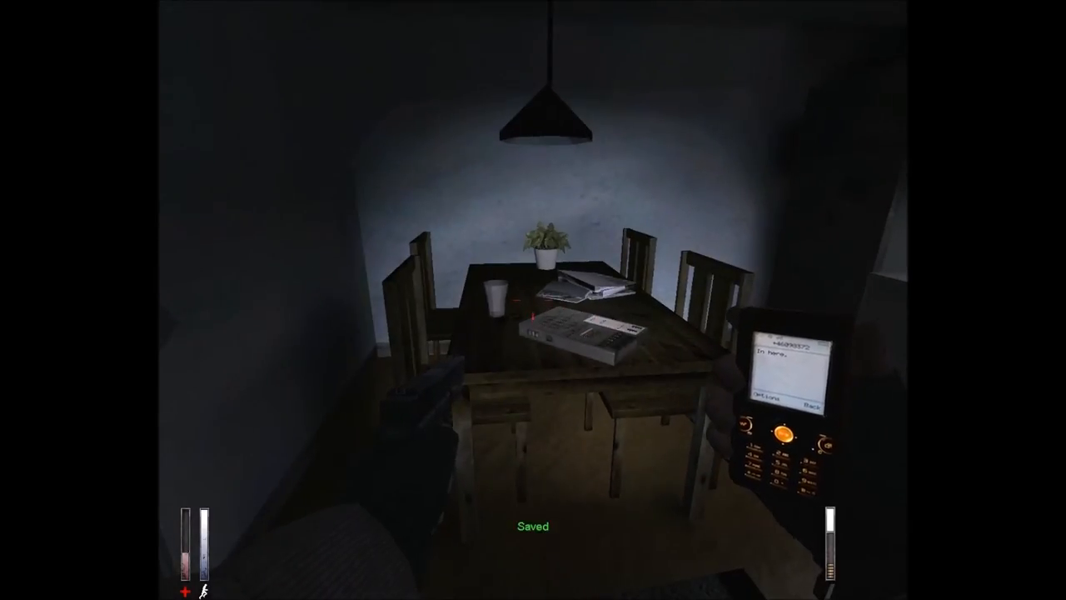